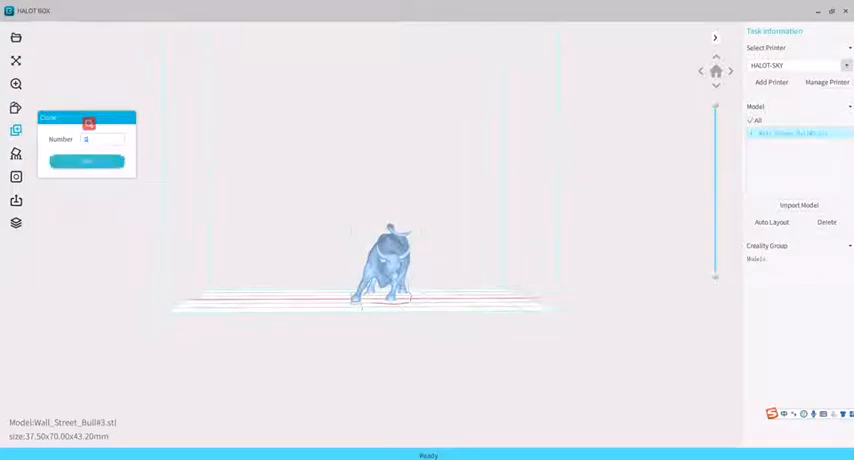
Clone the Wall Street bull into several copies, then delete the extras back to one
{"action": "left_click", "coordinate": [86, 160]}
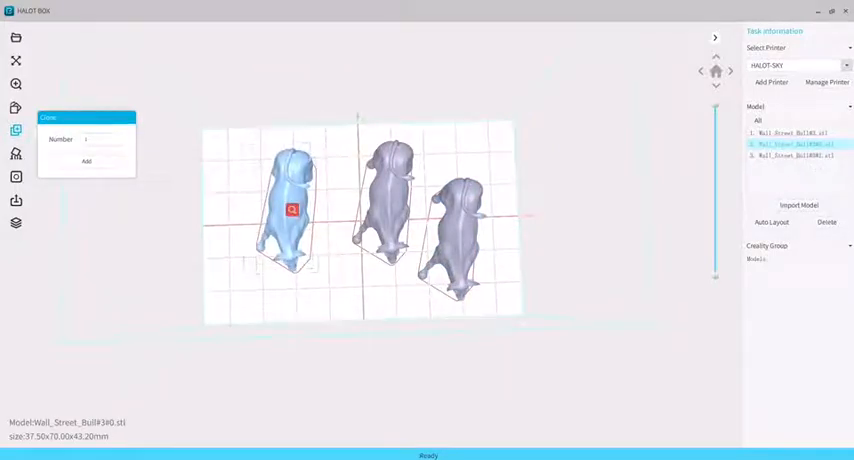
{"action": "left_click", "coordinate": [796, 156]}
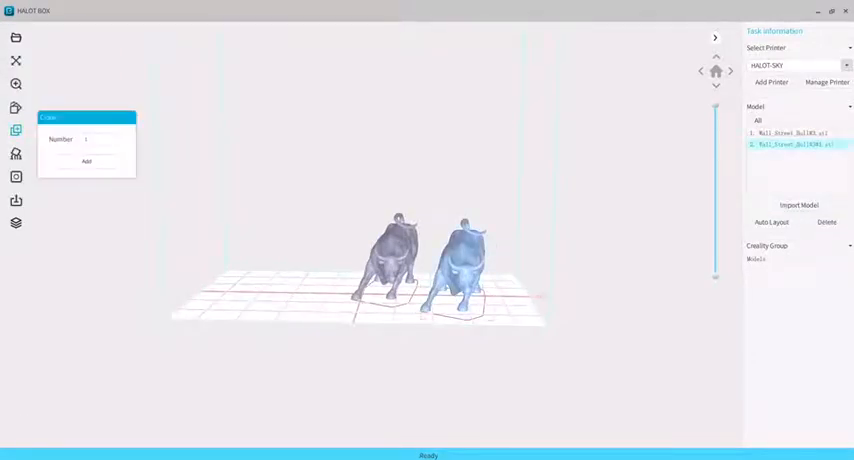
{"action": "left_click", "coordinate": [826, 222]}
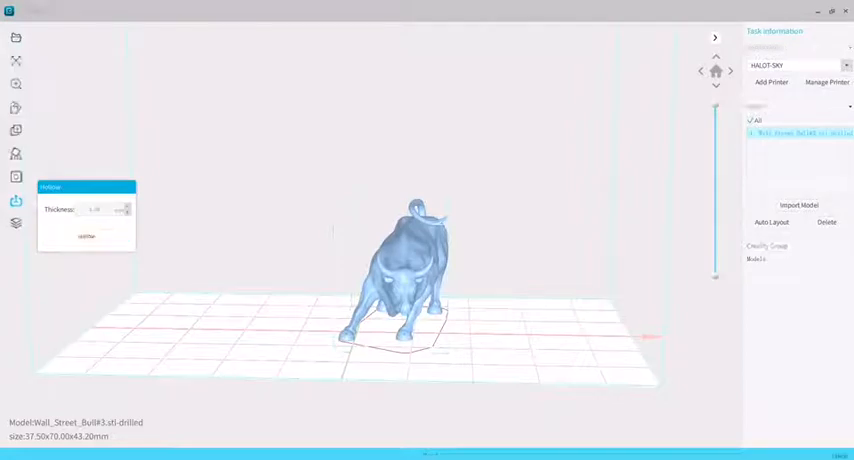
Hollow the drilled bull at the set wall thickness and bring up its support settings
{"action": "left_click", "coordinate": [86, 236]}
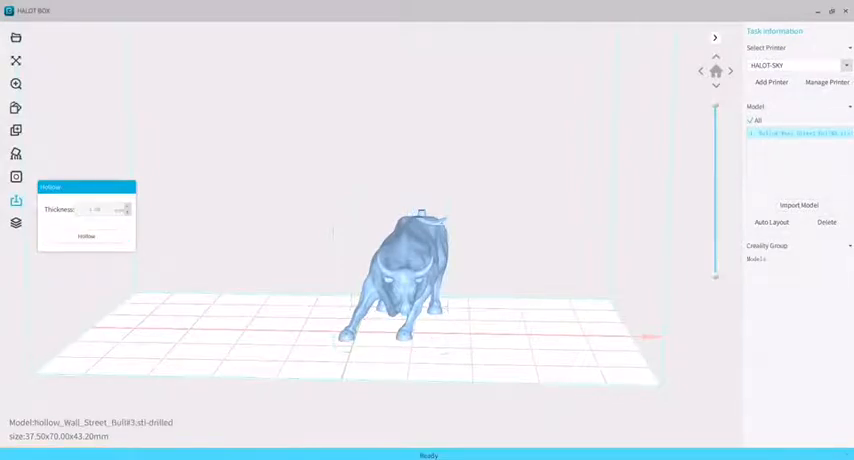
{"action": "left_click", "coordinate": [86, 236]}
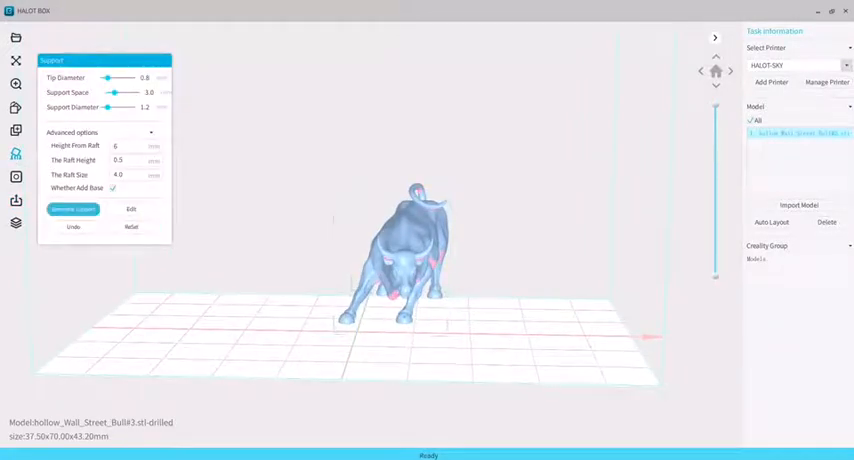
Generate green supports beneath the hollowed bull and enter support editing mode
{"action": "left_click", "coordinate": [72, 208]}
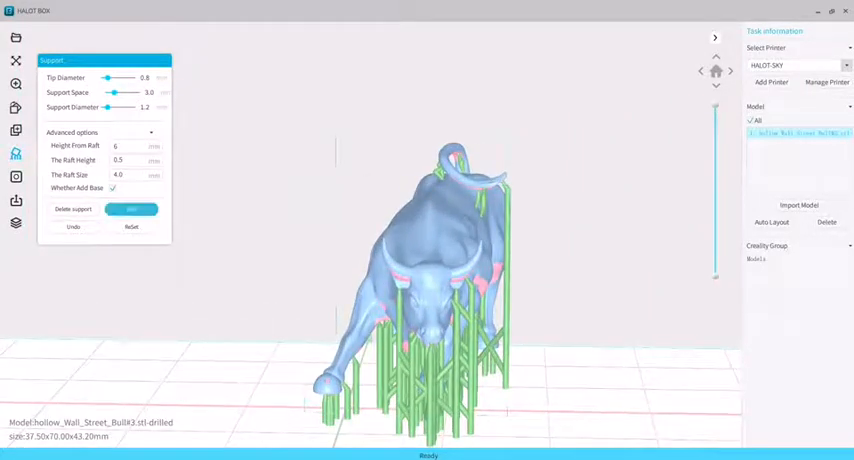
{"action": "left_click", "coordinate": [132, 208]}
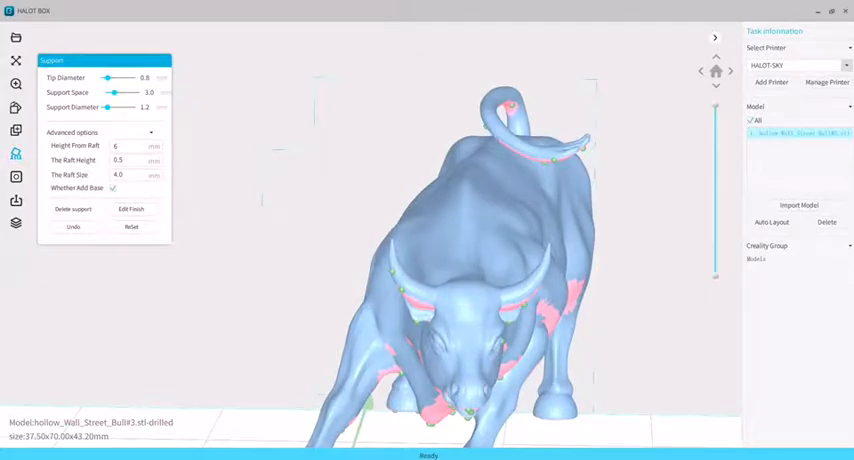
Add and remove support points on the bull, apply the edited layout, then go to Slice Config
{"action": "left_click", "coordinate": [132, 208]}
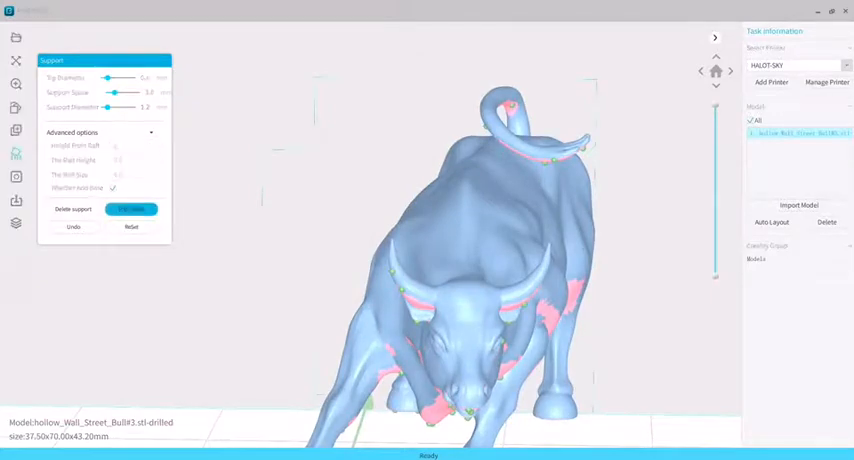
{"action": "left_click", "coordinate": [132, 208]}
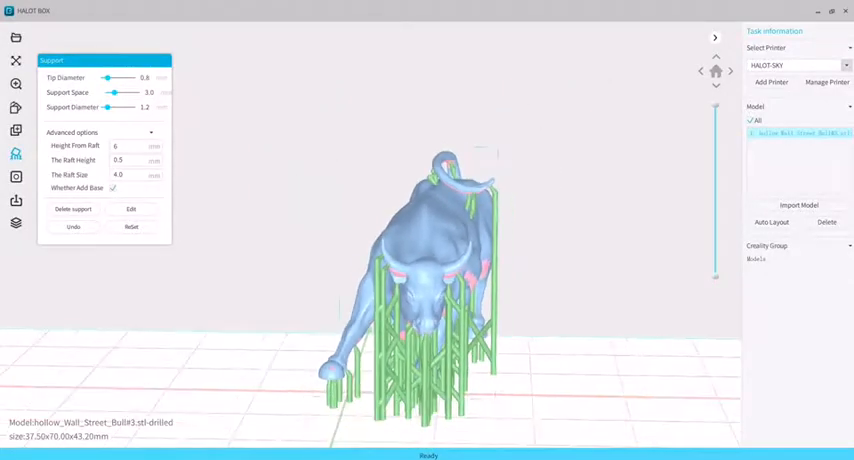
{"action": "left_click", "coordinate": [72, 208]}
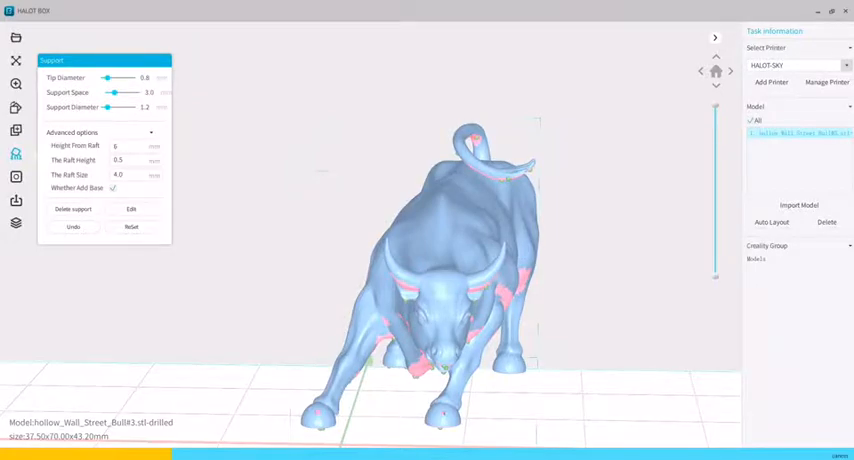
{"action": "left_click", "coordinate": [130, 208]}
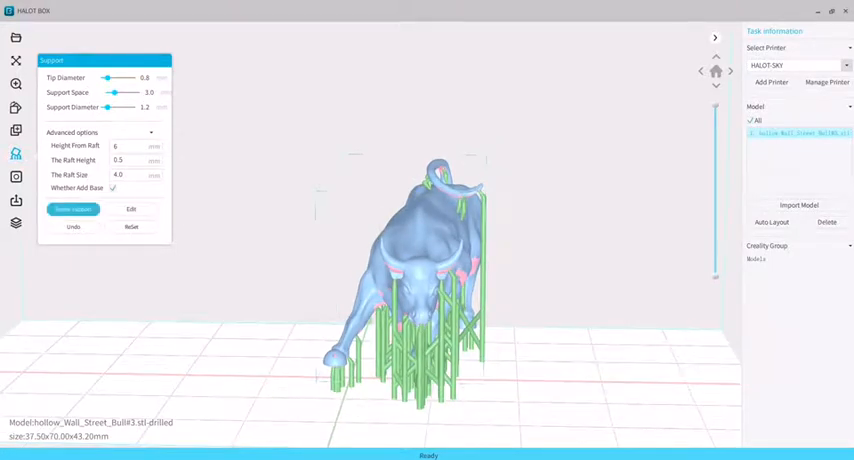
{"action": "left_click", "coordinate": [72, 208]}
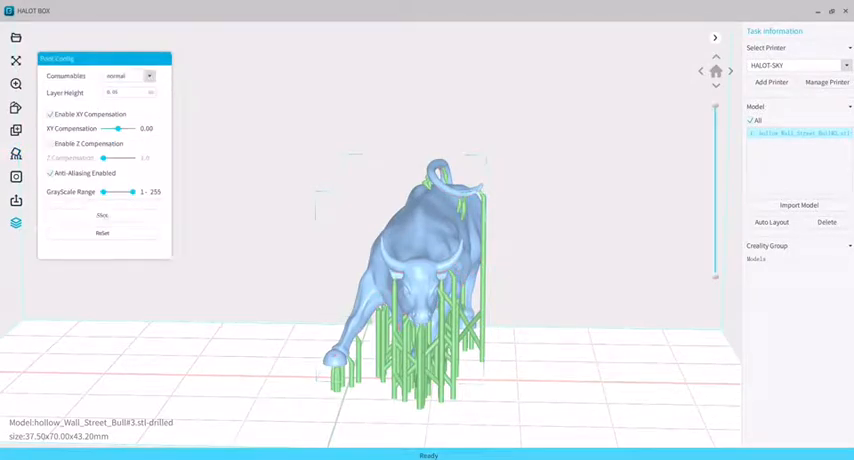
Enable Anti-Aliasing and slice the supported bull
{"action": "left_click", "coordinate": [50, 144]}
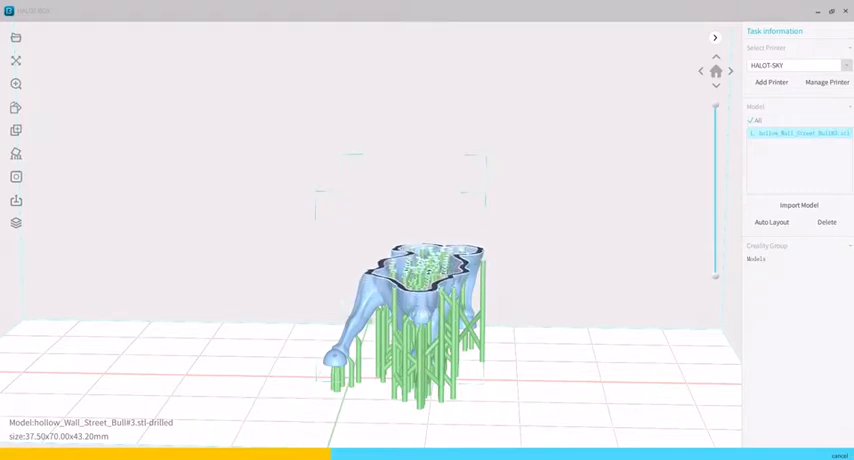
Step the layer slider upward to preview the hollow bull's cross-sections above its supports
{"action": "left_click_drag", "start_coordinate": [430, 290], "coordinate": [440, 260]}
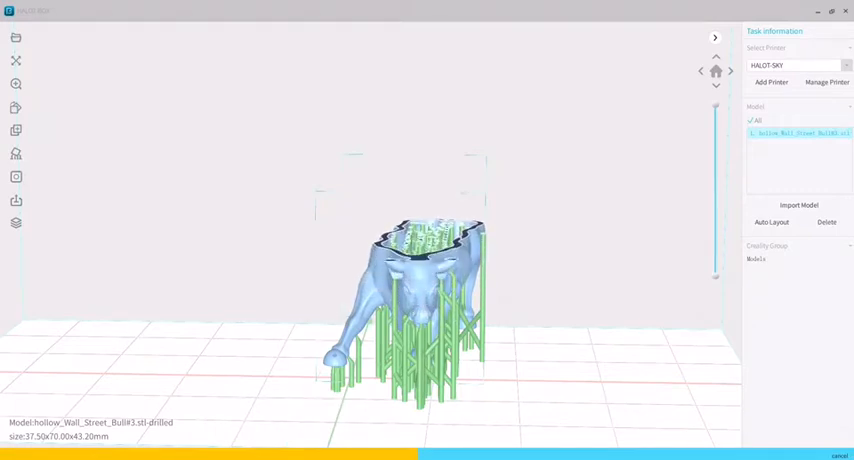